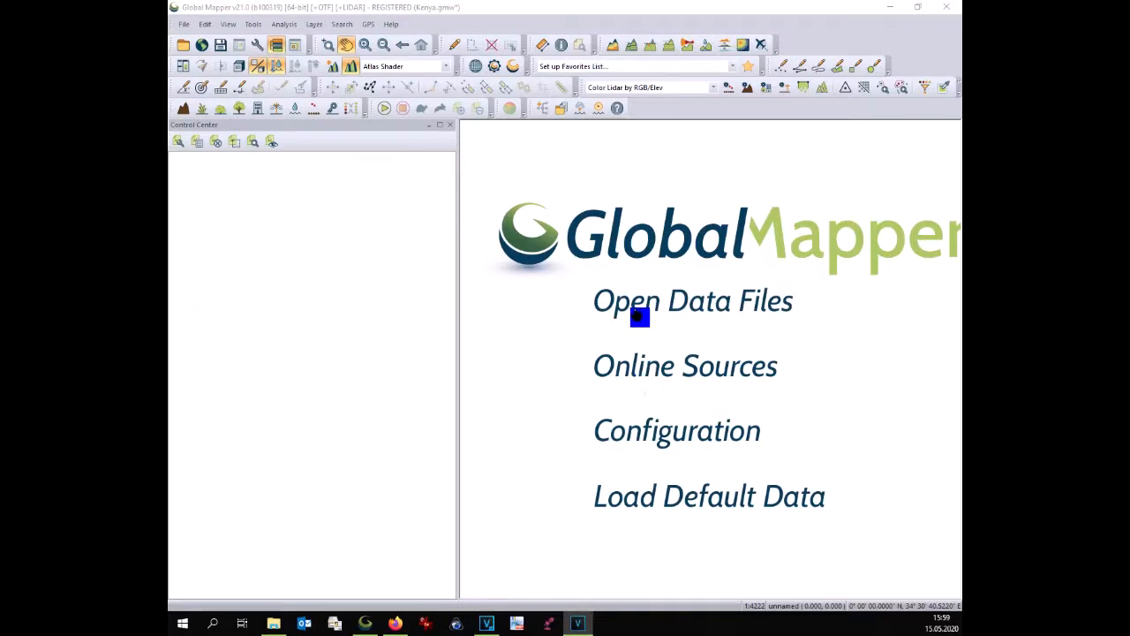
Load the Terreno Kenia georef DXF survey file through Open Data Files.
{"action": "left_click", "coordinate": [692, 300]}
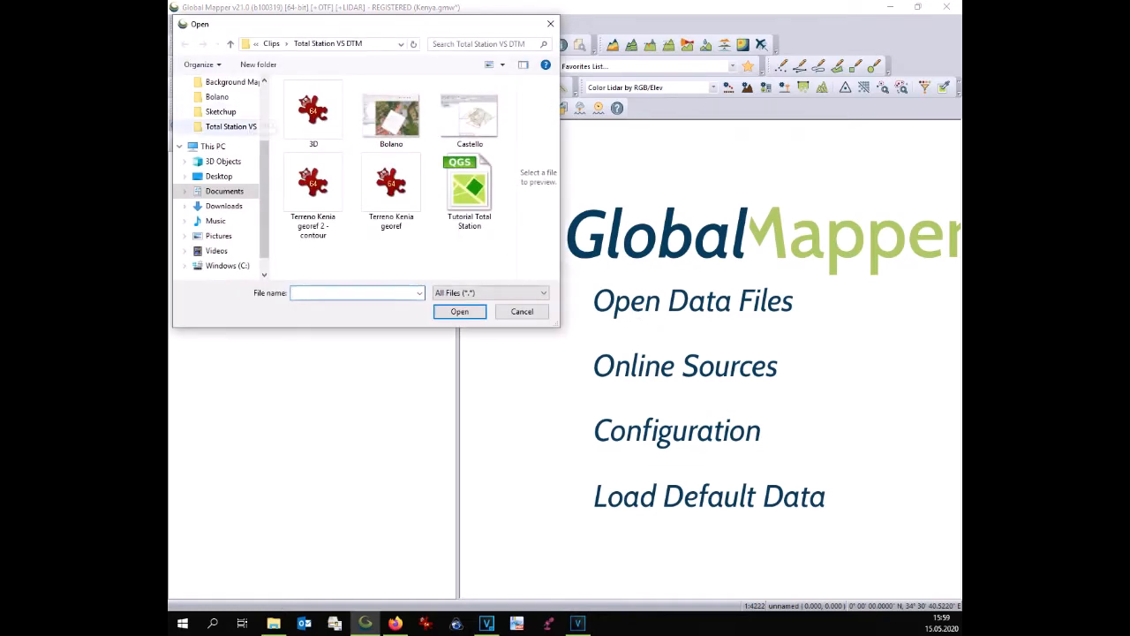
{"action": "left_click", "coordinate": [390, 180]}
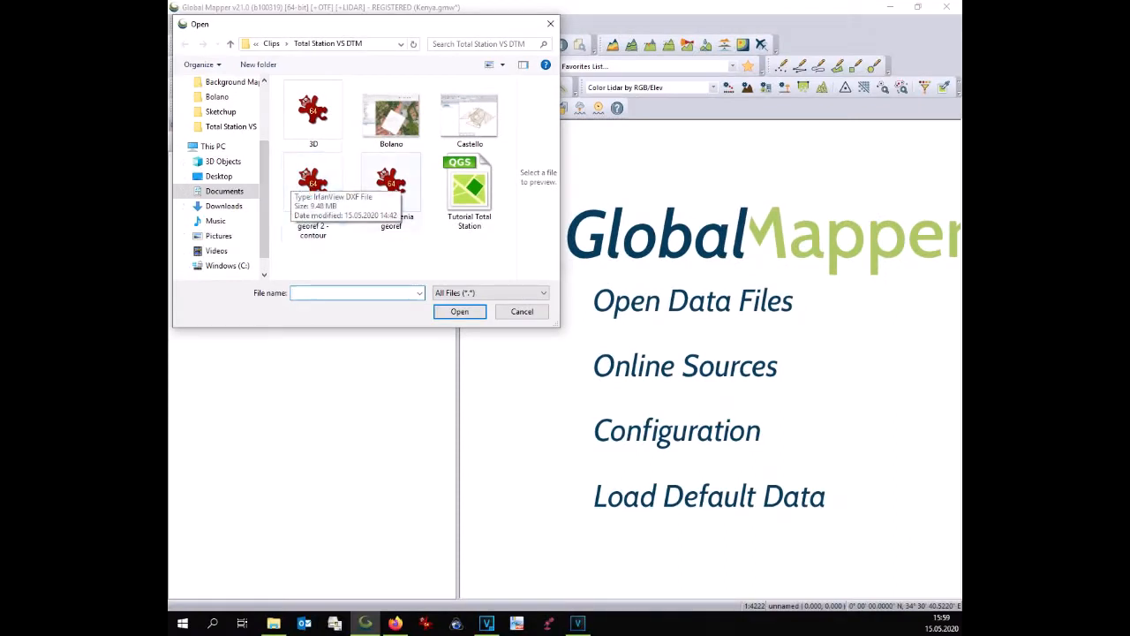
{"action": "left_click", "coordinate": [392, 182]}
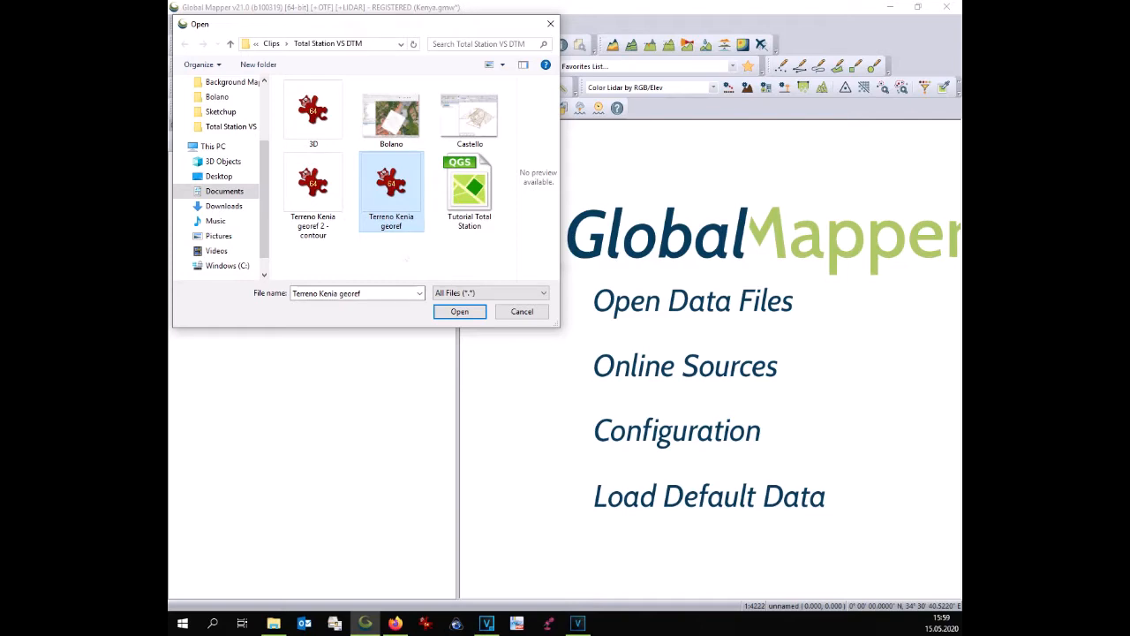
{"action": "left_click", "coordinate": [459, 311]}
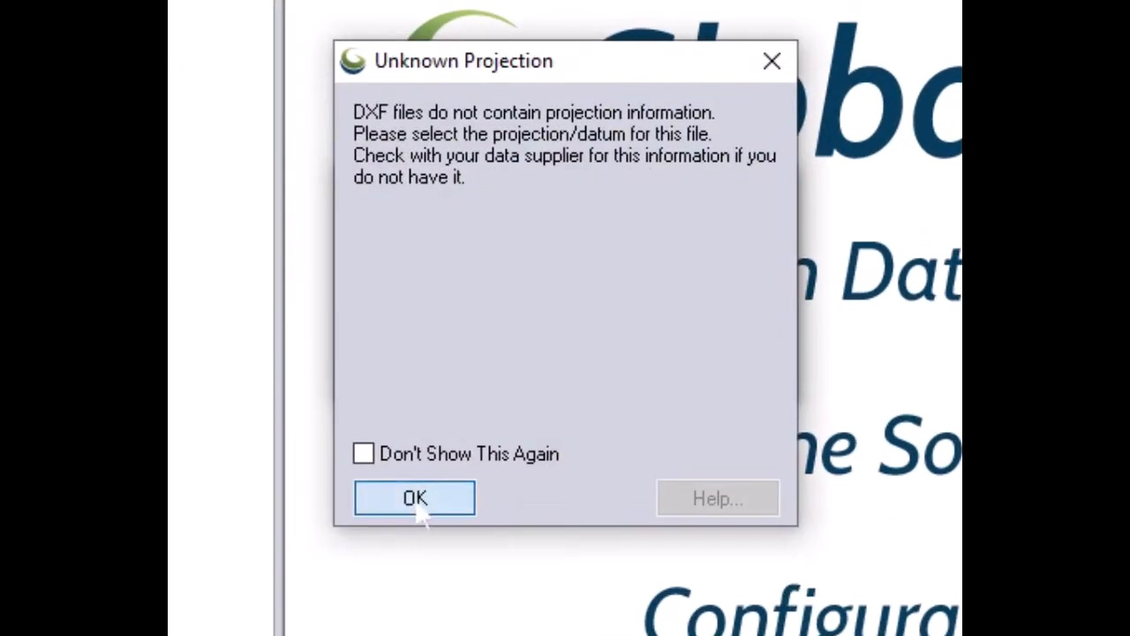
Acknowledge the missing-projection warning and accept Mercator / WGS84 in meters for the DXF.
{"action": "left_click", "coordinate": [413, 498]}
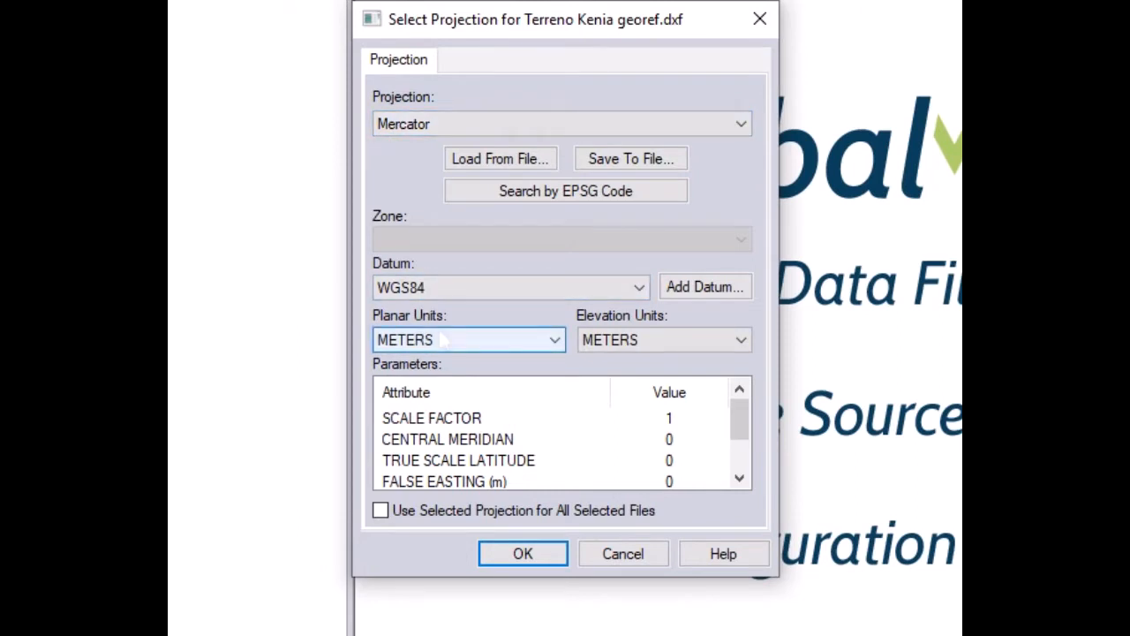
{"action": "mouse_move", "coordinate": [445, 346]}
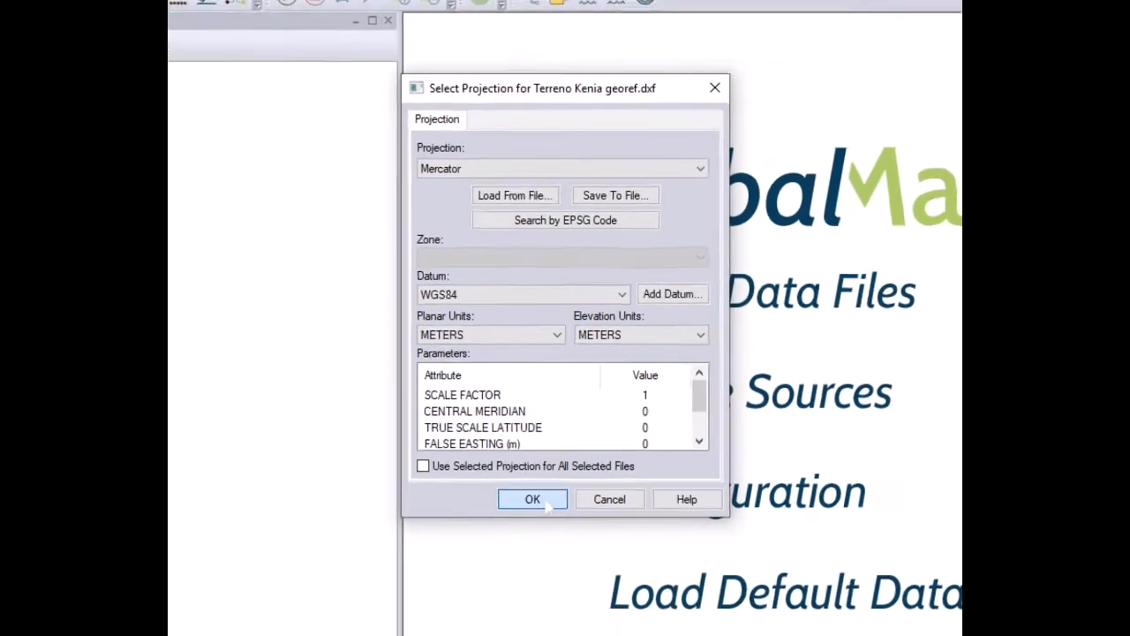
{"action": "left_click", "coordinate": [533, 498]}
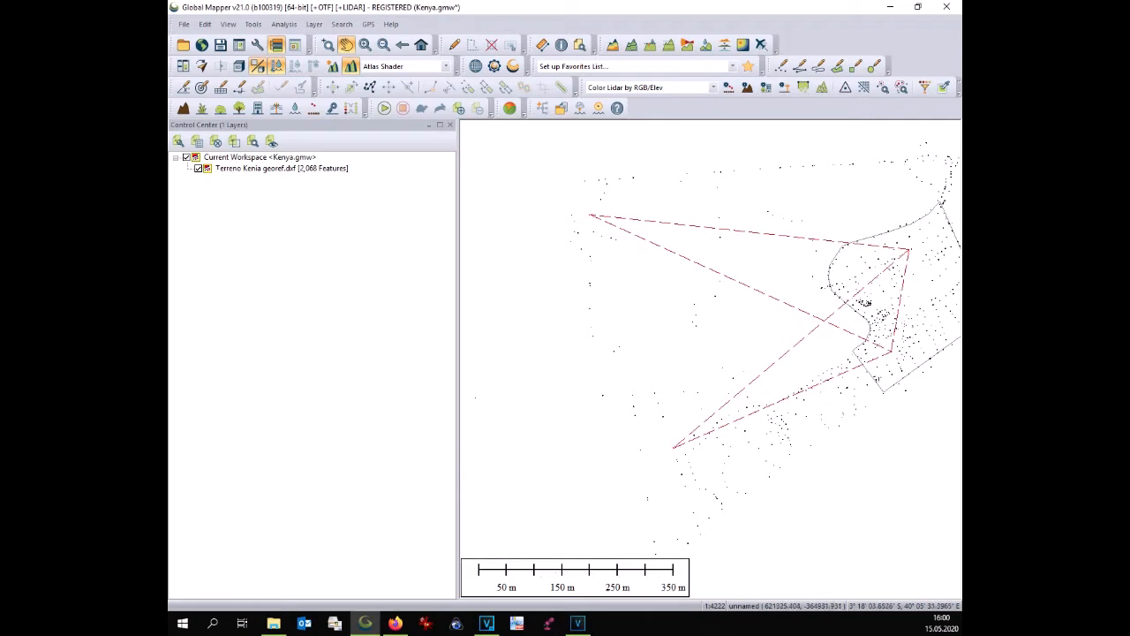
Split the Terreno Kenia georef layer by Feature Description into sub-layers like SIMBOLI_PUNTI and QUOTE.
{"action": "left_click", "coordinate": [265, 168]}
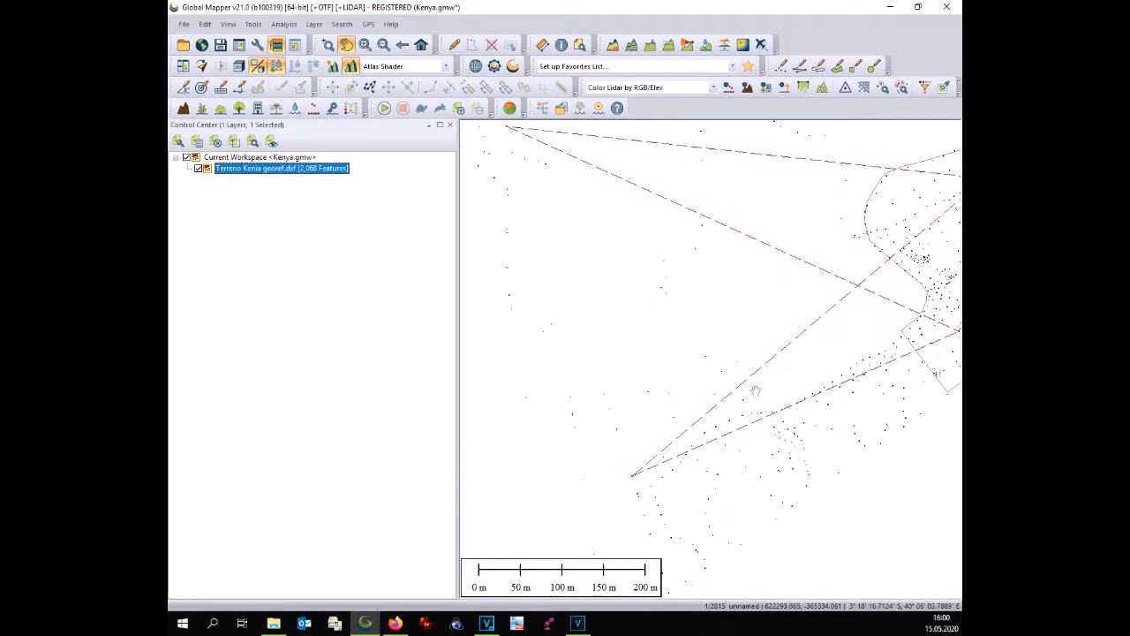
{"action": "scroll", "scroll_direction": "down", "scroll_amount": 3}
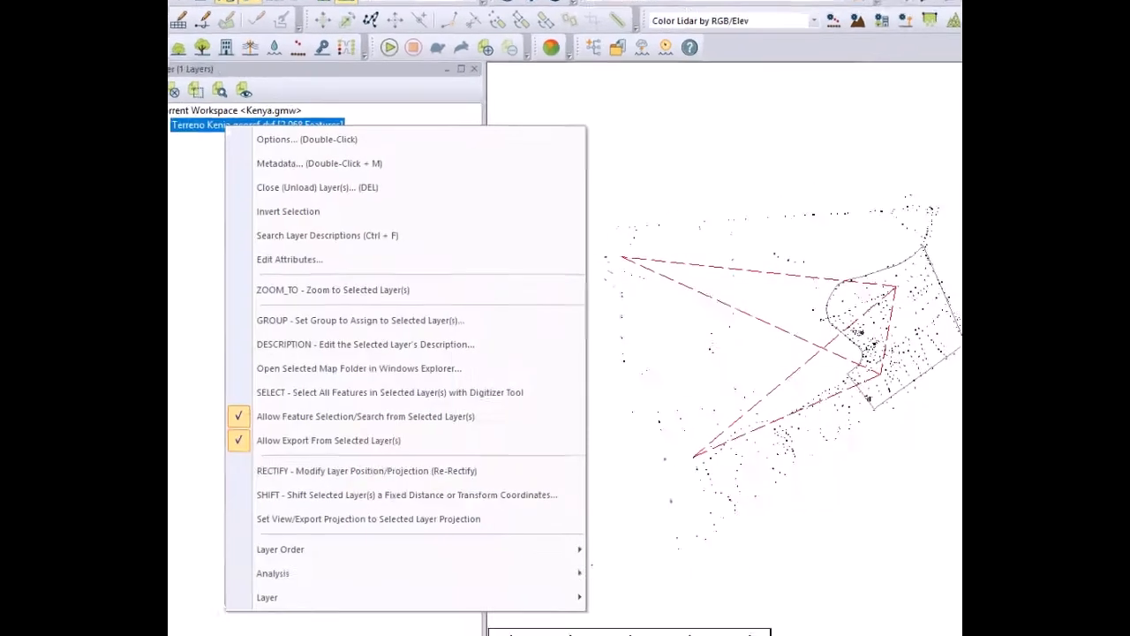
{"action": "mouse_move", "coordinate": [265, 608]}
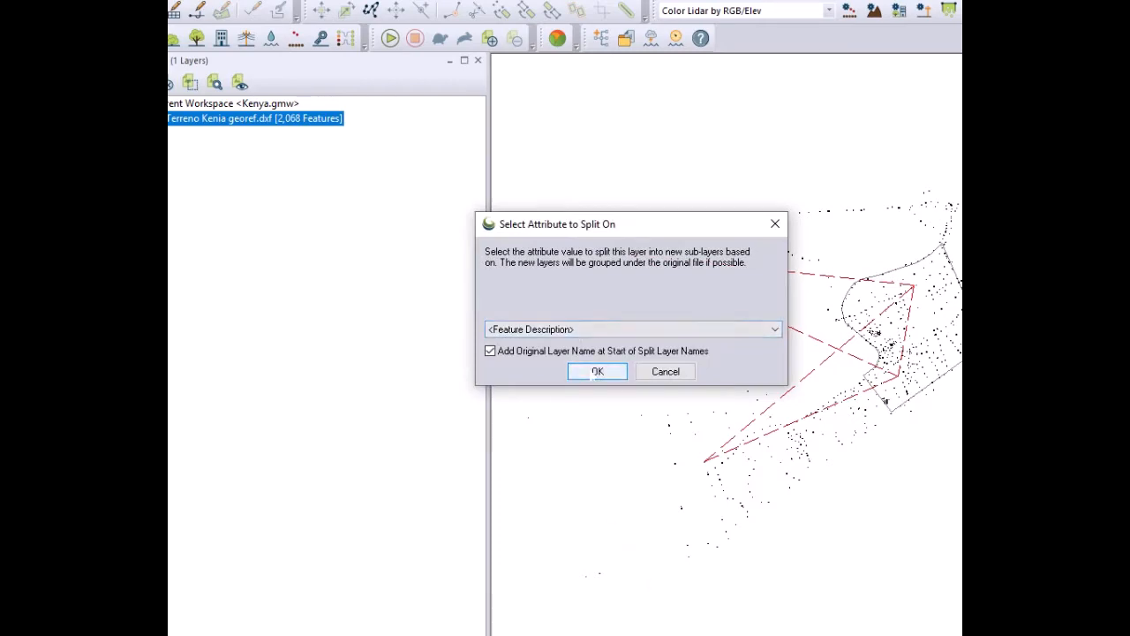
{"action": "left_click", "coordinate": [597, 371]}
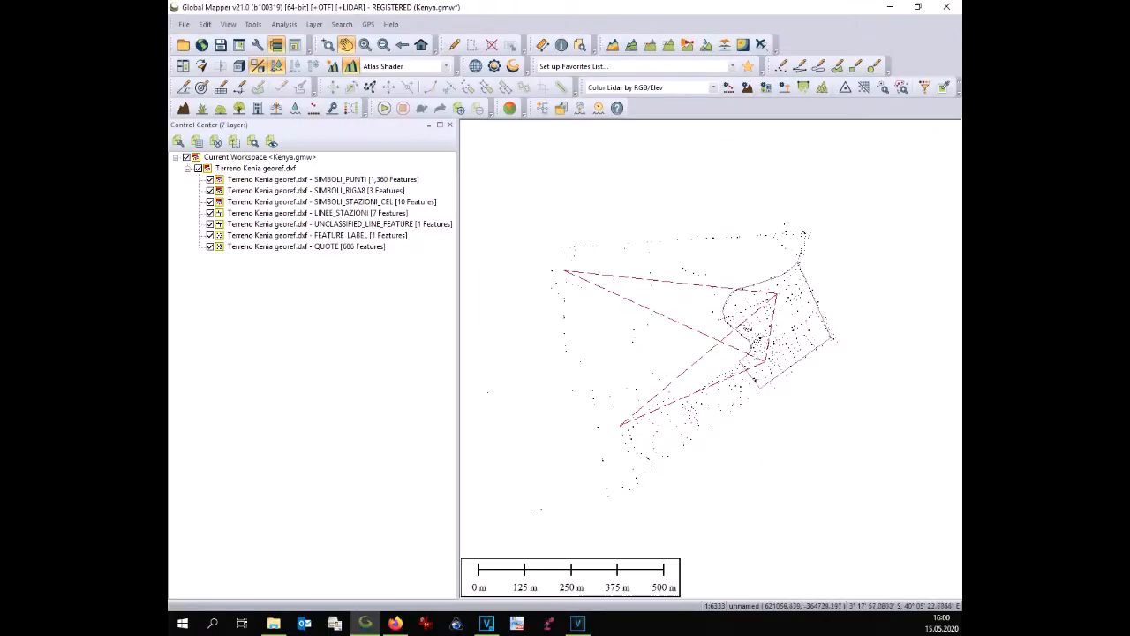
Connect the World Imagery and World Street Map online basemaps beneath the survey data.
{"action": "left_click", "coordinate": [260, 156]}
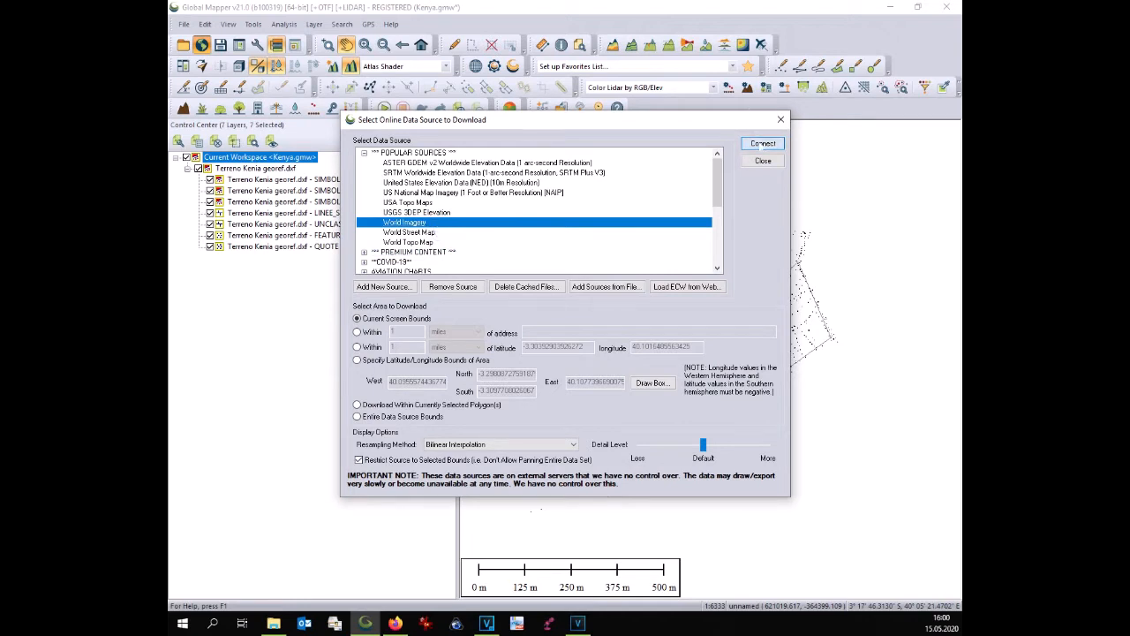
{"action": "left_click", "coordinate": [763, 143]}
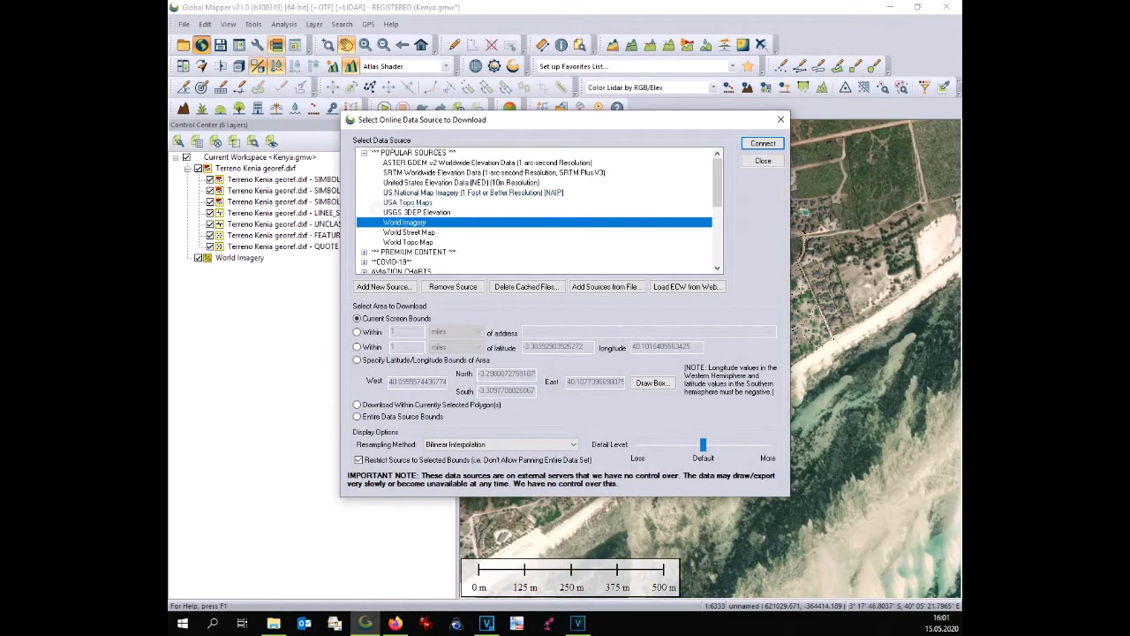
{"action": "left_click", "coordinate": [409, 233]}
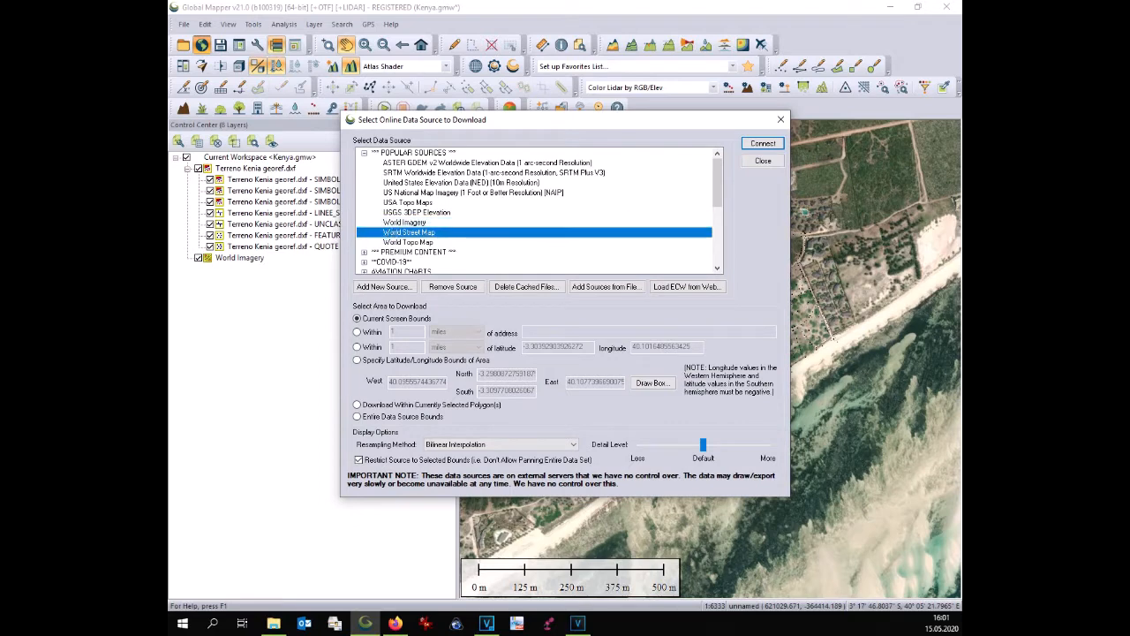
{"action": "left_click", "coordinate": [763, 144]}
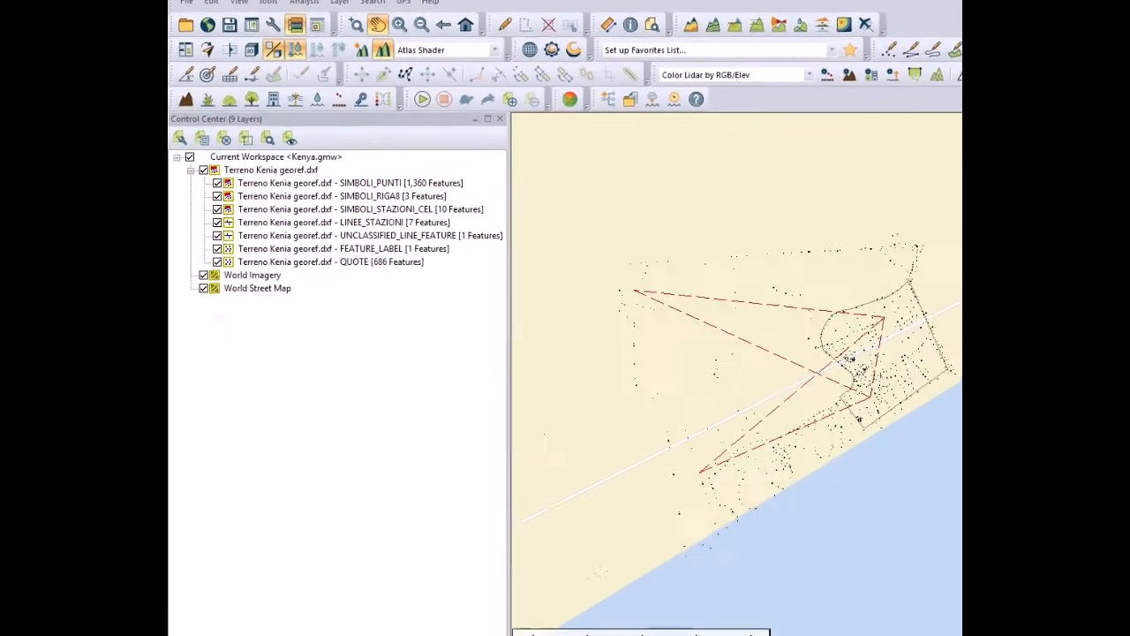
Review the DXF sub-layers and keep only the SIMBOLI_PUNTI points visible, ready for terrain analysis.
{"action": "left_click", "coordinate": [203, 290]}
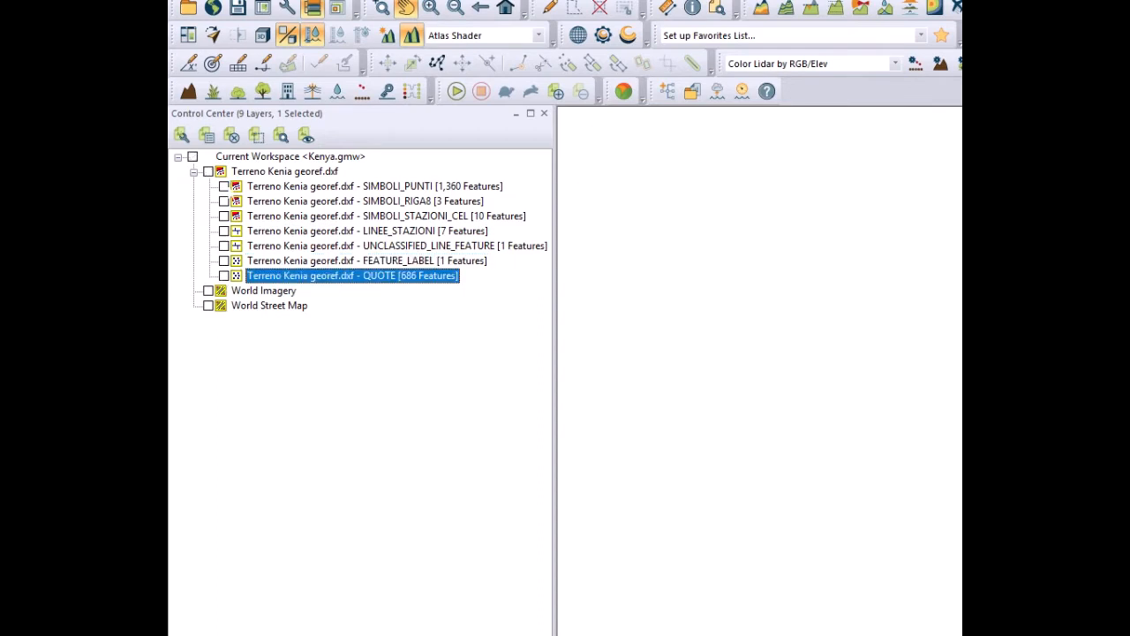
{"action": "left_click", "coordinate": [223, 186]}
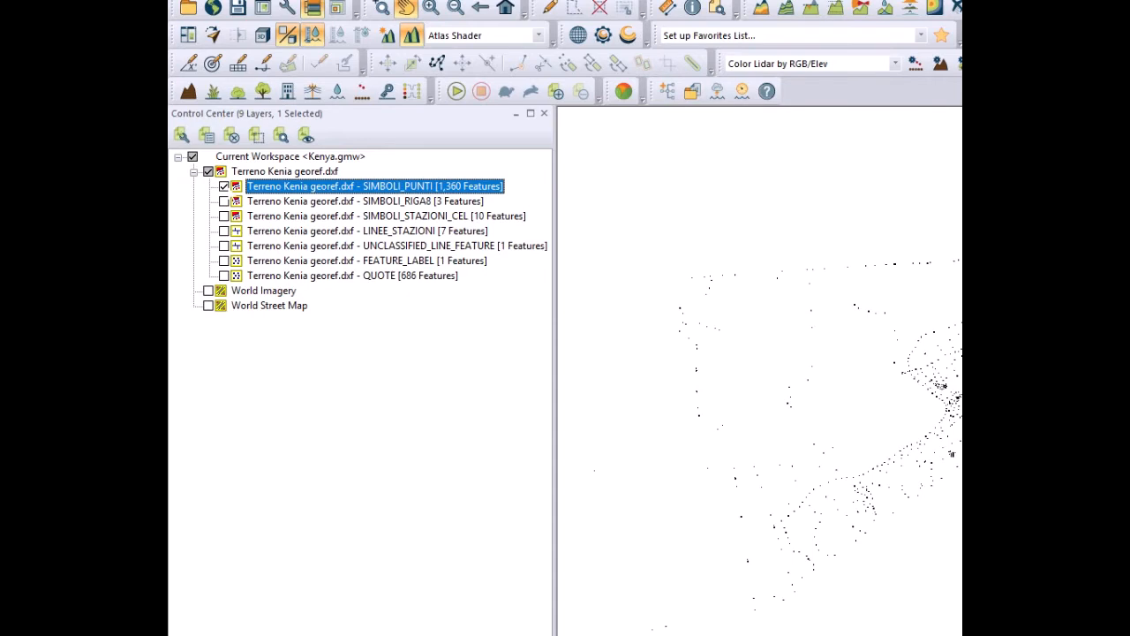
{"action": "left_click", "coordinate": [365, 201]}
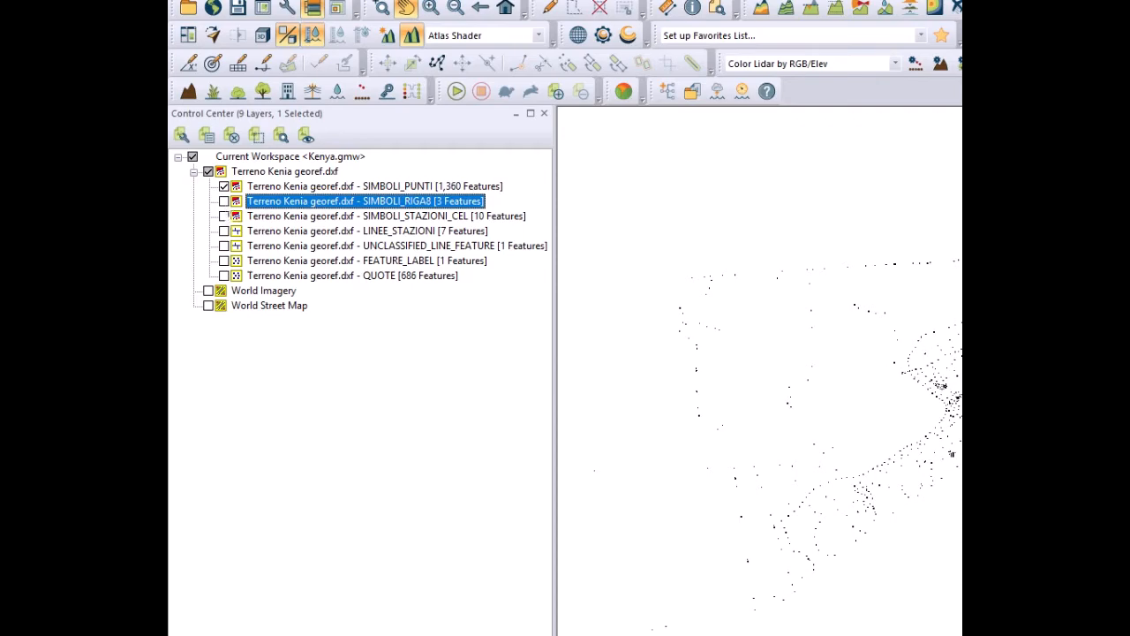
{"action": "left_click", "coordinate": [402, 226]}
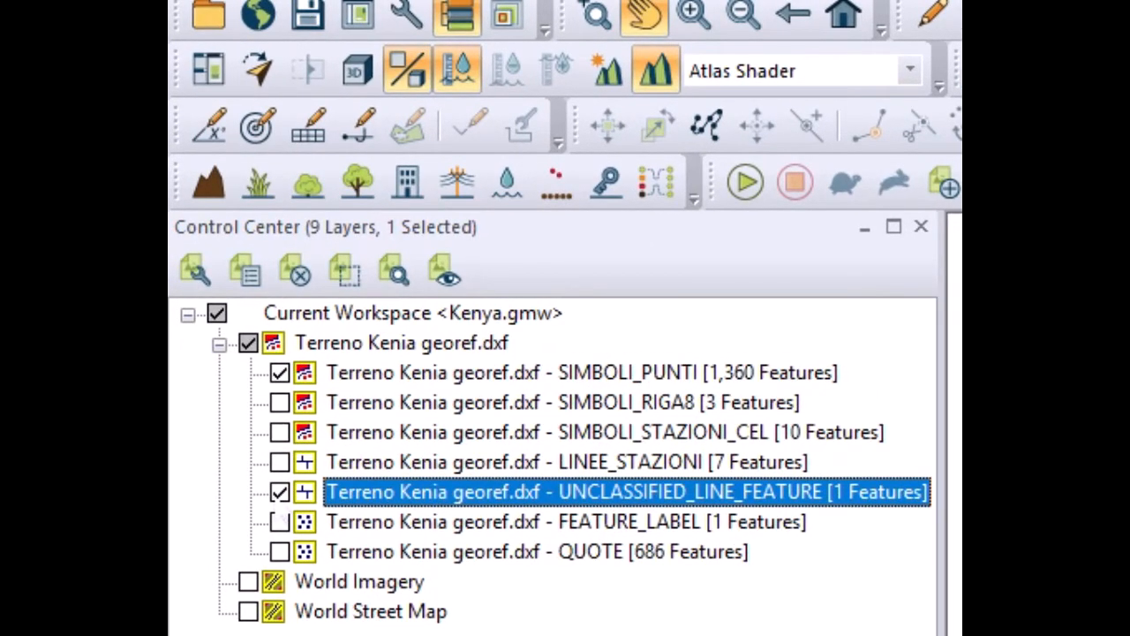
{"action": "left_click", "coordinate": [537, 551]}
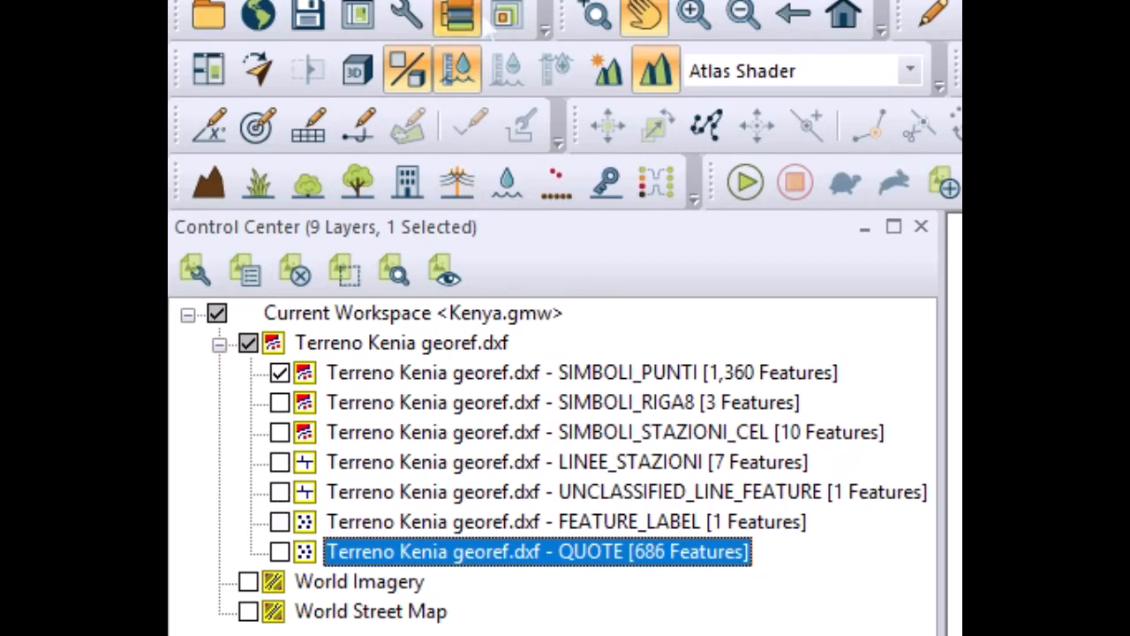
{"action": "left_click", "coordinate": [353, 39]}
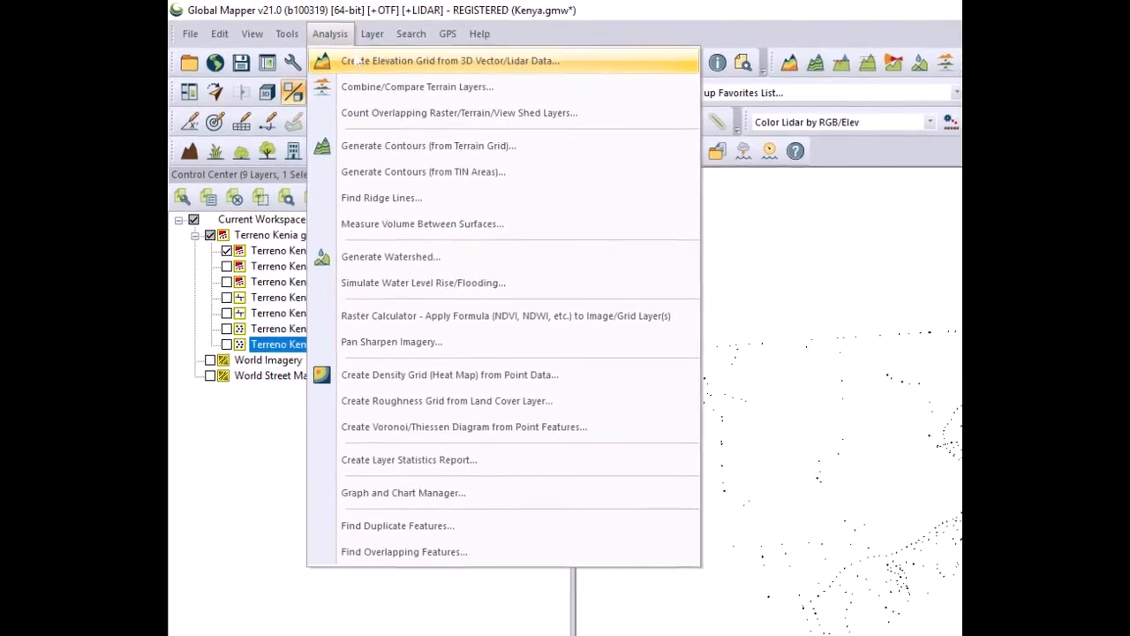
Create an elevation grid from the SIMBOLI_PUNTI points with default grid creation options.
{"action": "left_click", "coordinate": [450, 60]}
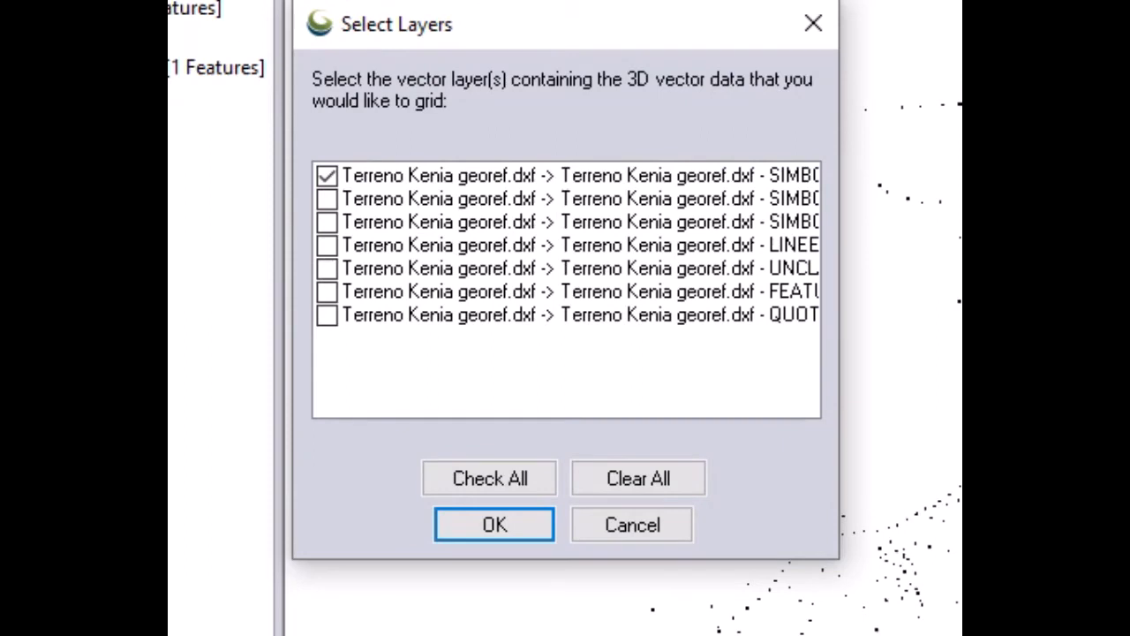
{"action": "mouse_move", "coordinate": [327, 120]}
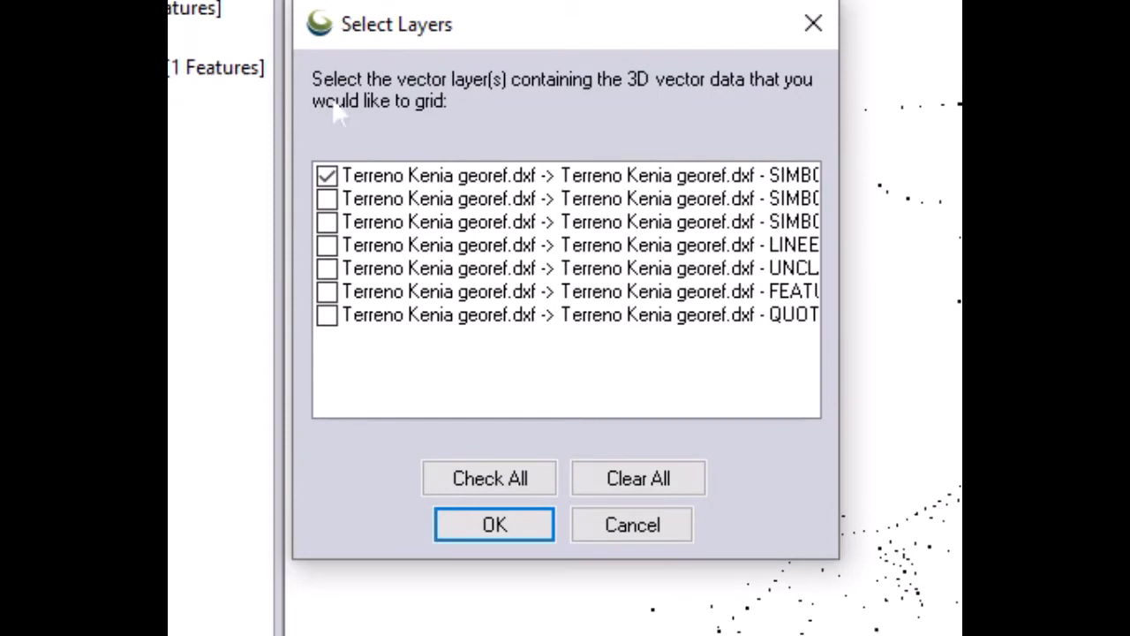
{"action": "mouse_move", "coordinate": [543, 562]}
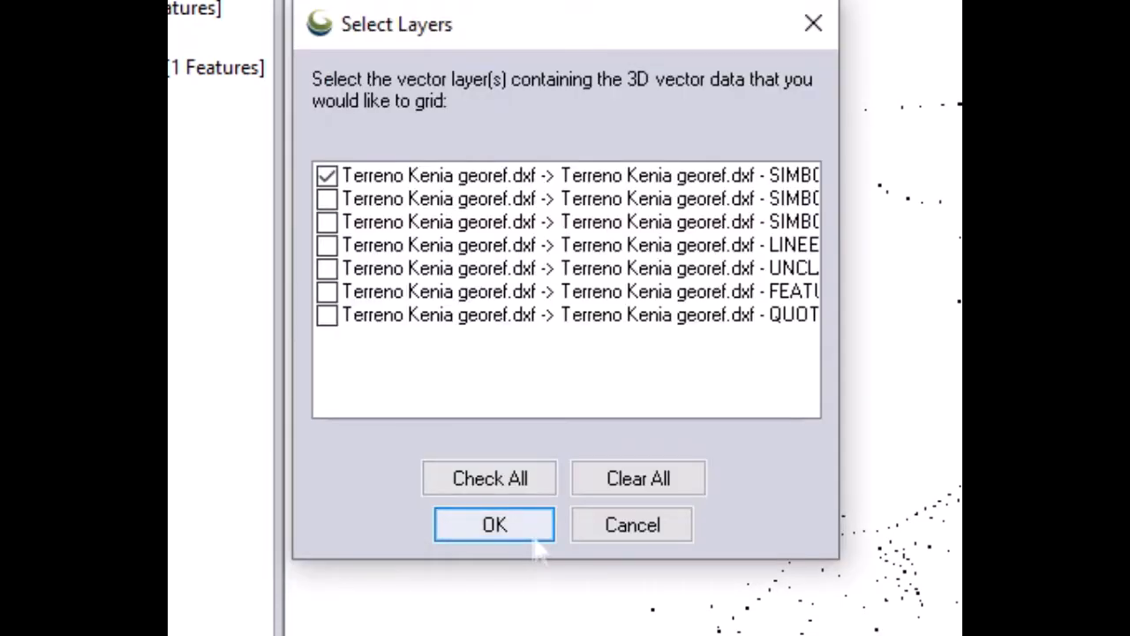
{"action": "left_click", "coordinate": [492, 524]}
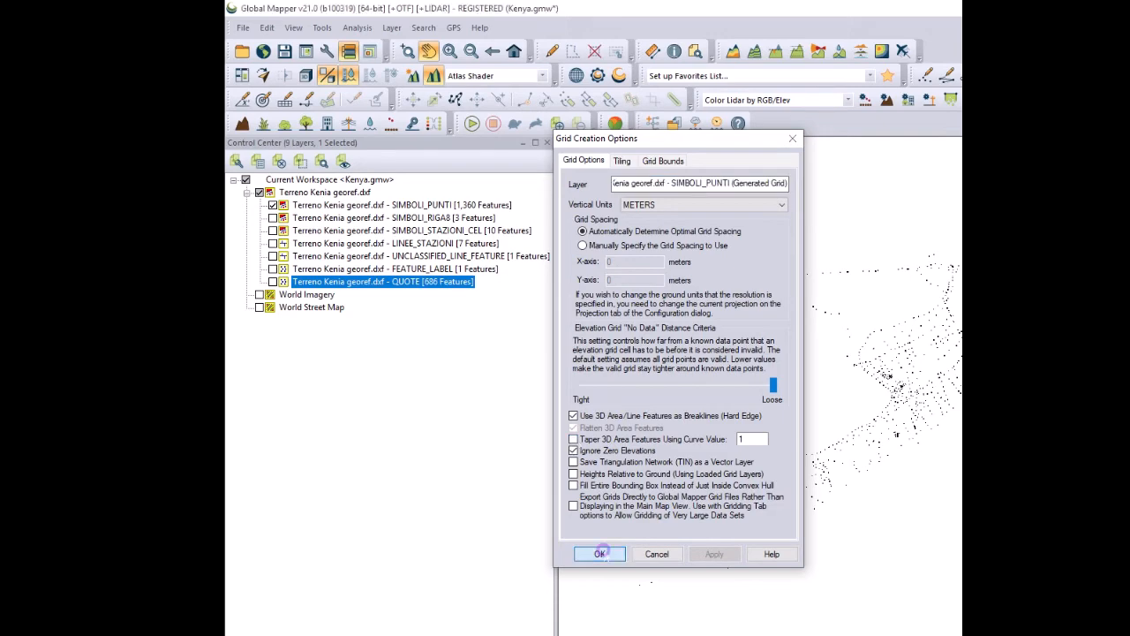
{"action": "left_click", "coordinate": [601, 554]}
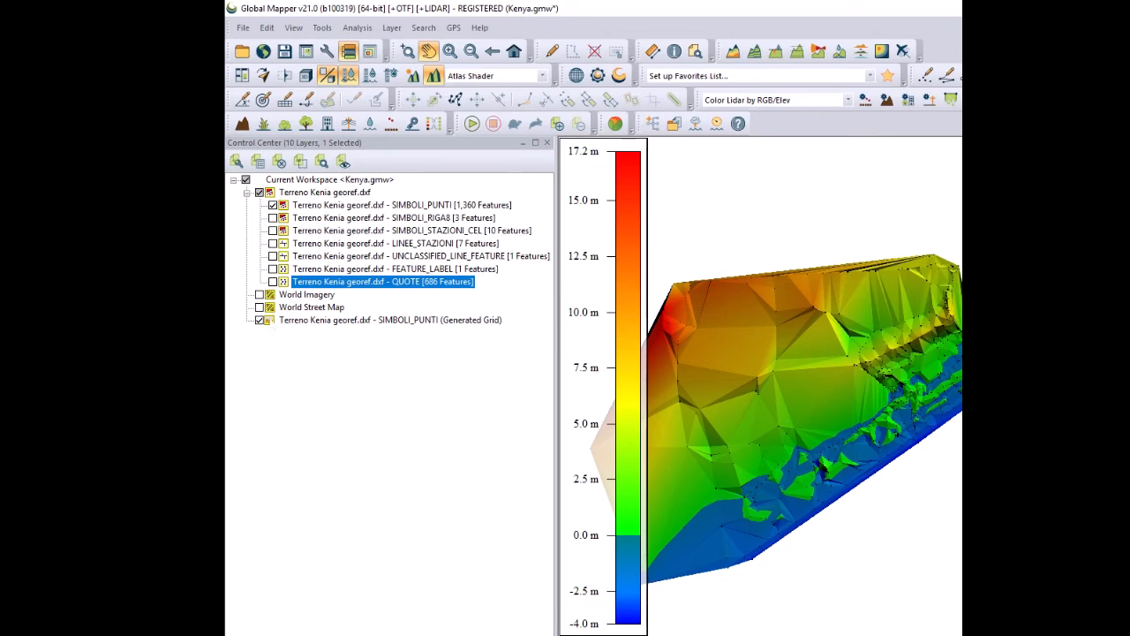
Hide the DXF survey group and generate 0.5 m contour lines from the elevation grid.
{"action": "left_click", "coordinate": [325, 191]}
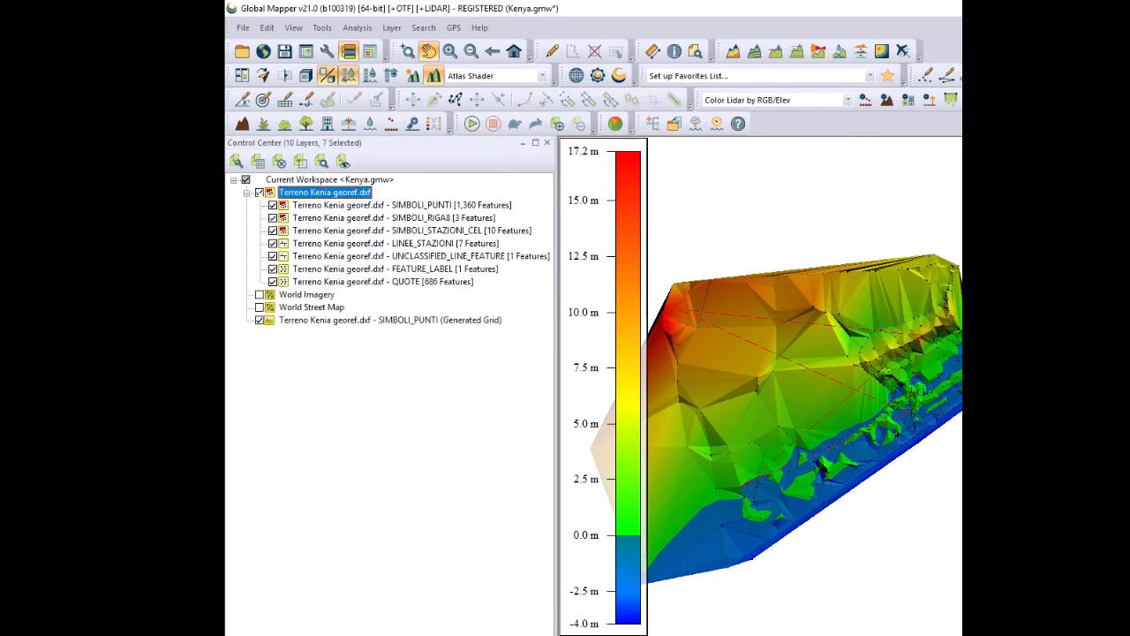
{"action": "left_click", "coordinate": [259, 191]}
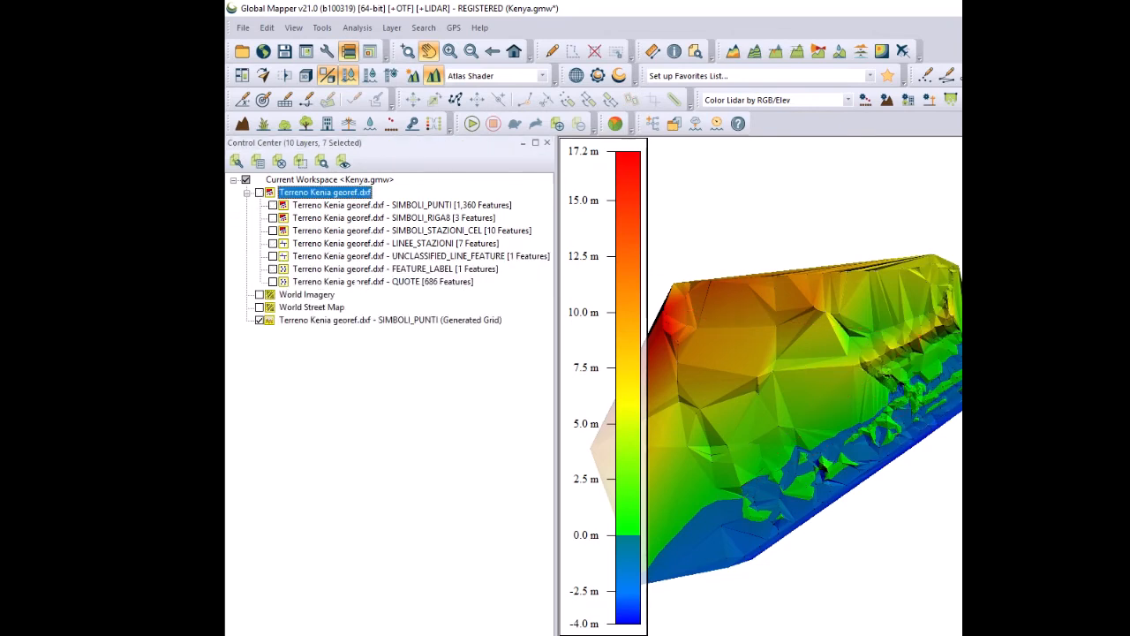
{"action": "left_click", "coordinate": [357, 28]}
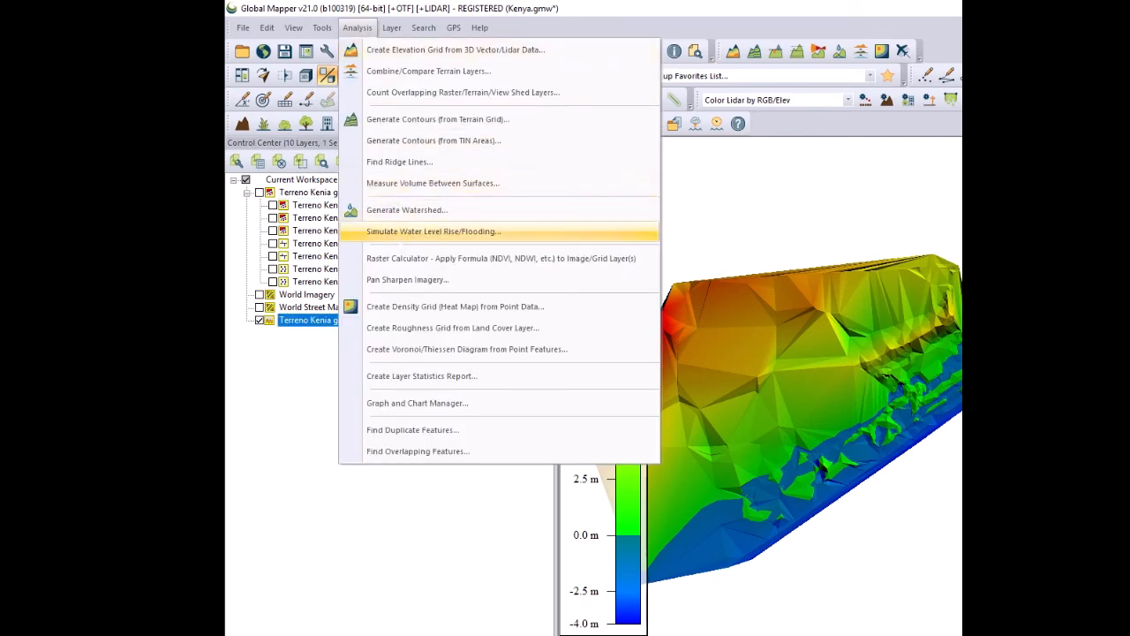
{"action": "left_click", "coordinate": [438, 118]}
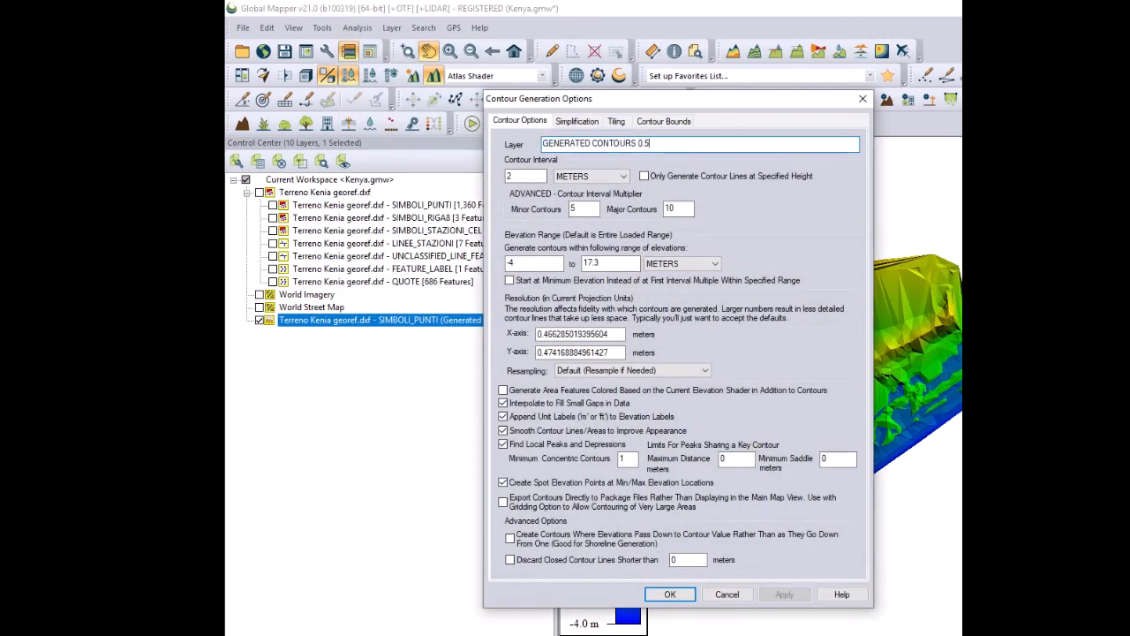
{"action": "type", "text": "0.5"}
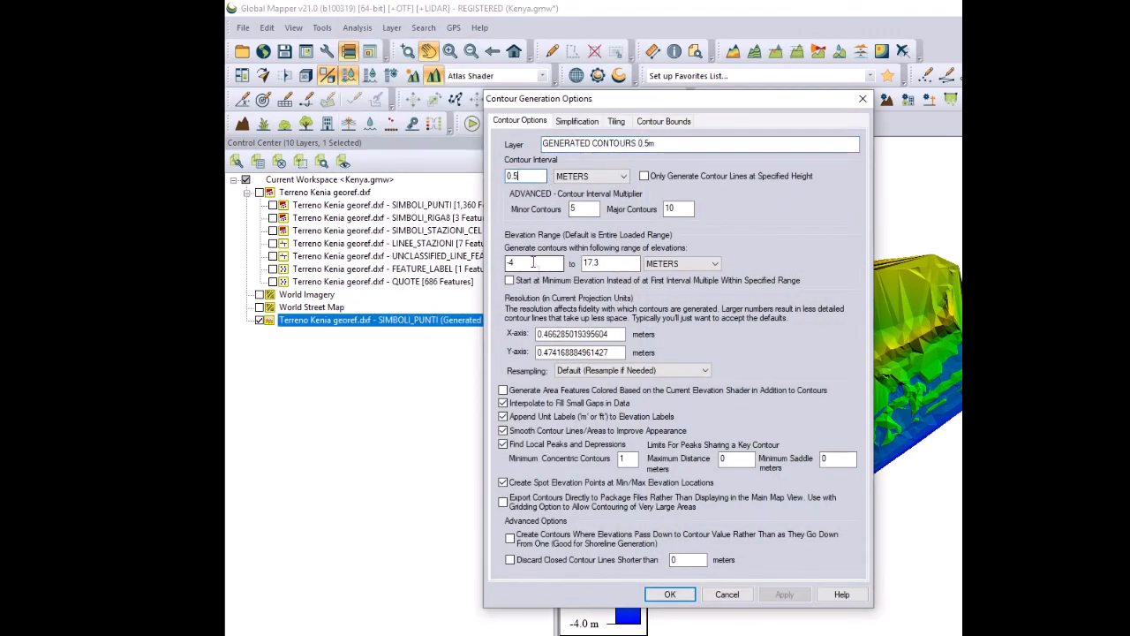
{"action": "left_click", "coordinate": [670, 593]}
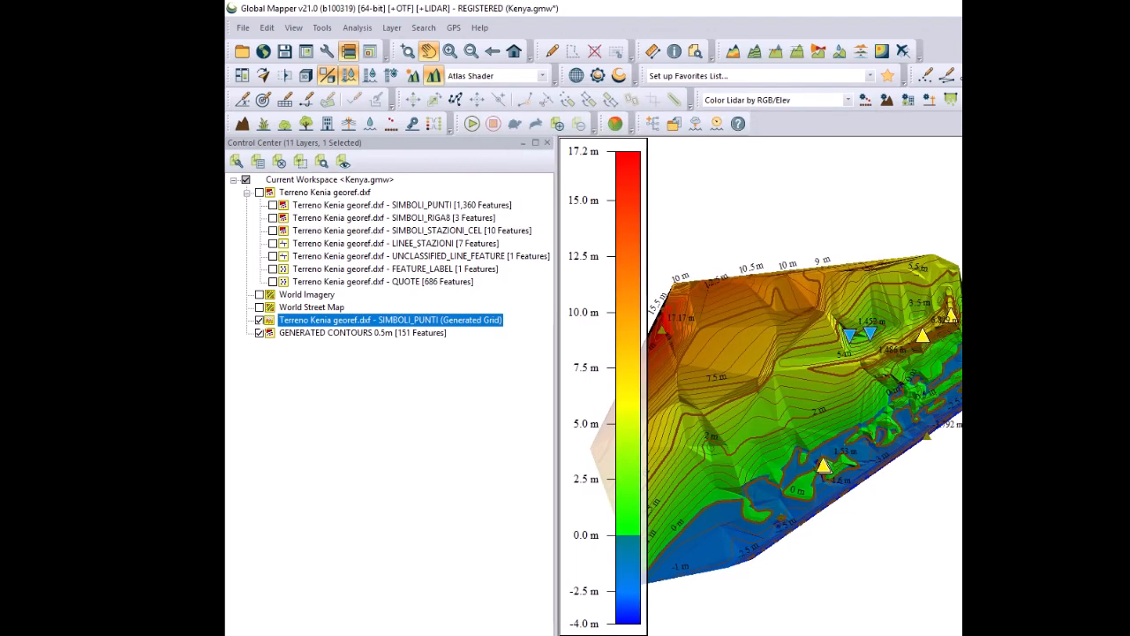
{"action": "left_click", "coordinate": [247, 191]}
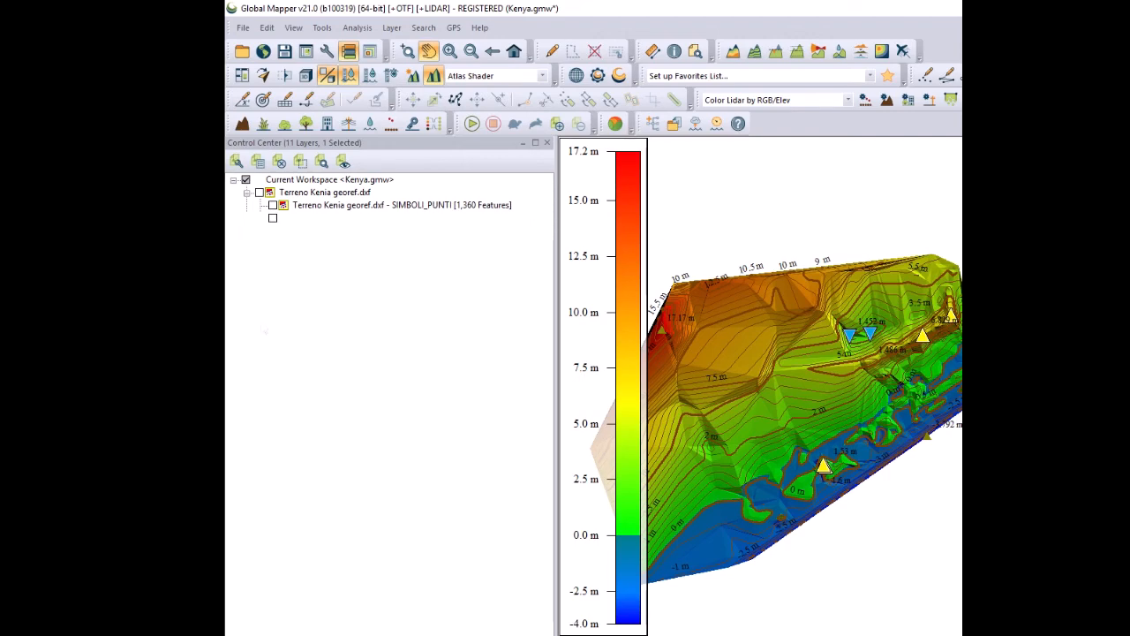